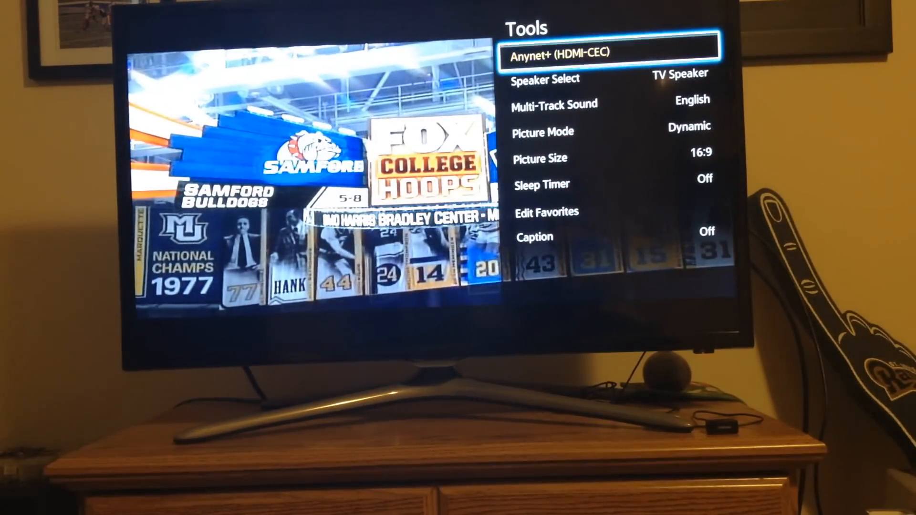
Switch Picture Size in the Tools menu from 16:9 to 4:3
left_click(539, 158)
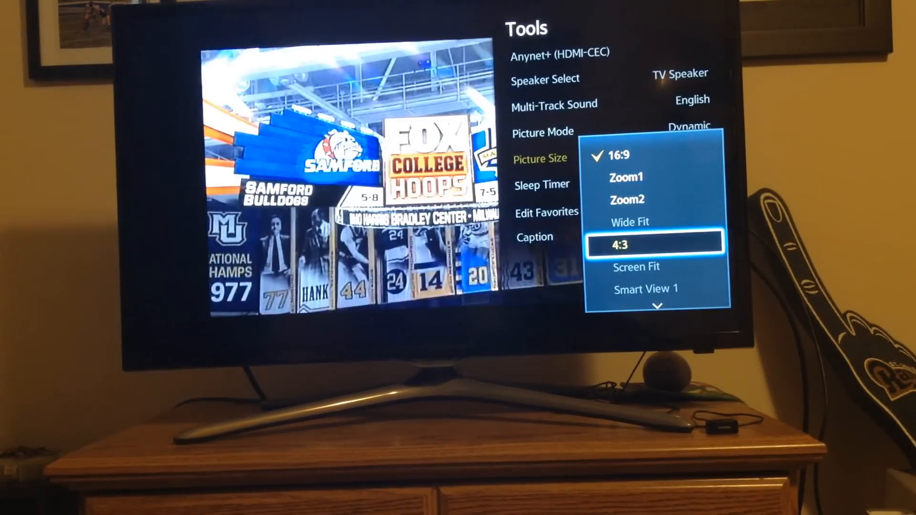
left_click(621, 245)
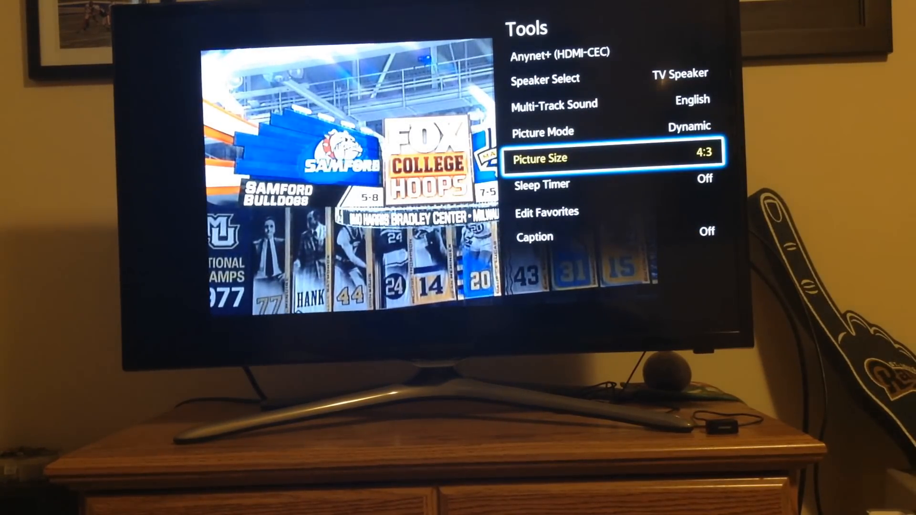